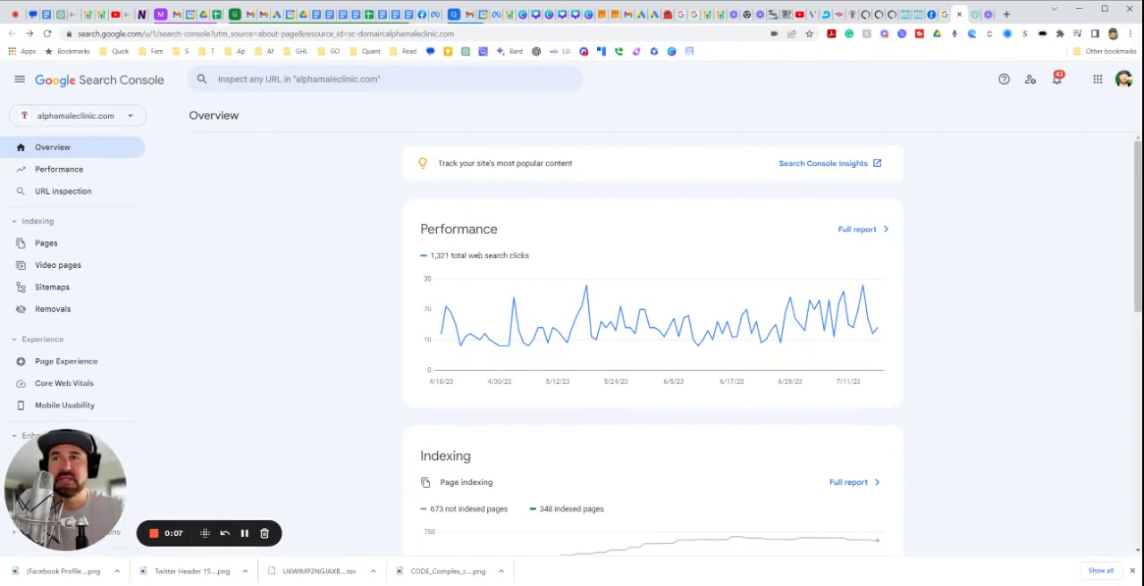
Expand the property selector so the property list with Add property is visible.
{"action": "left_click", "coordinate": [75, 114]}
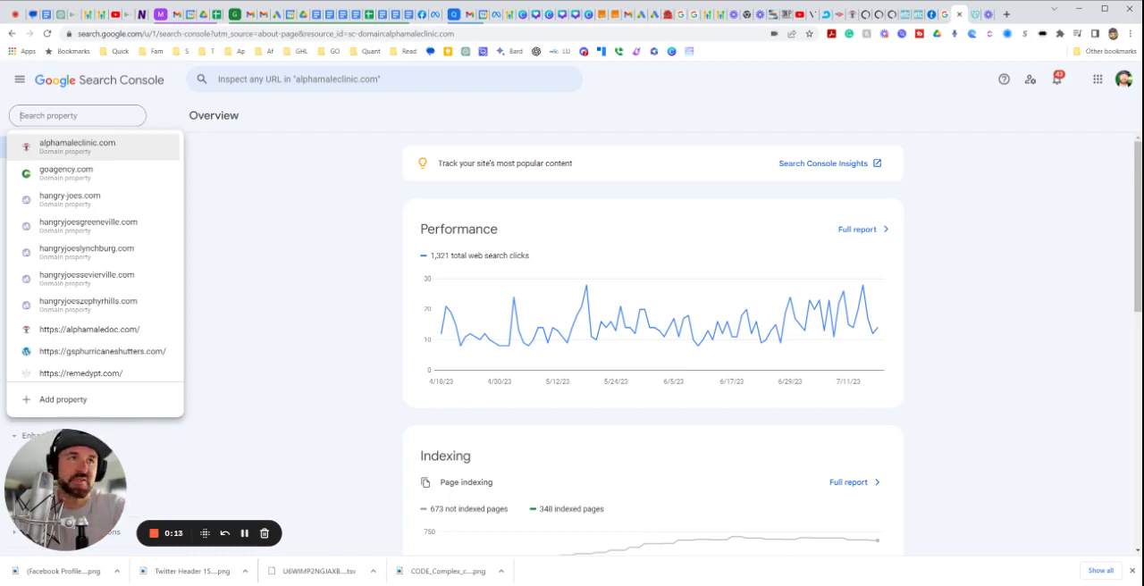
{"action": "mouse_move", "coordinate": [1104, 111]}
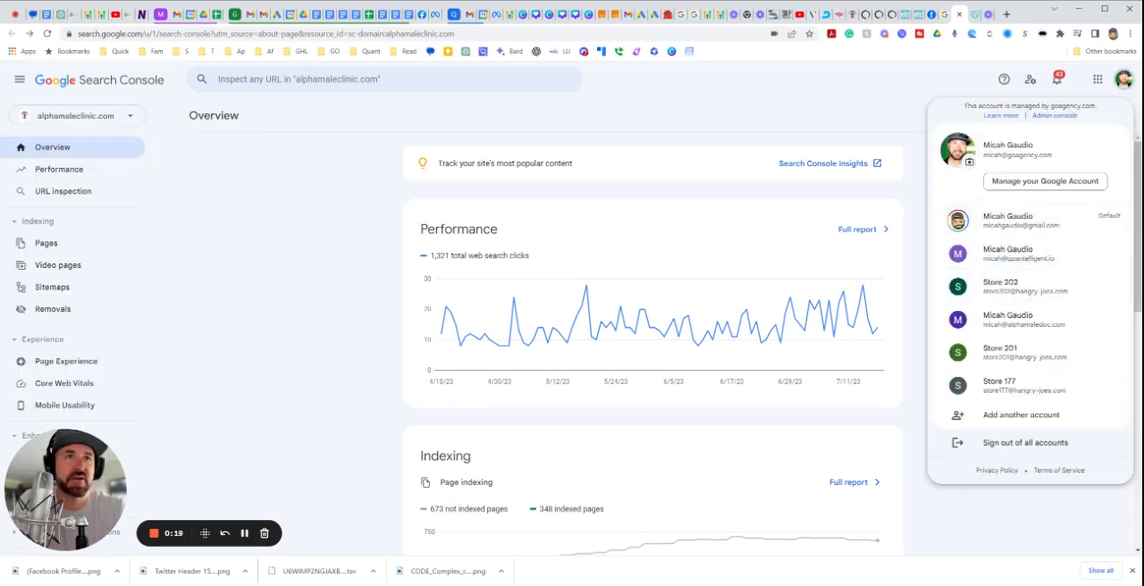
{"action": "left_click", "coordinate": [75, 114]}
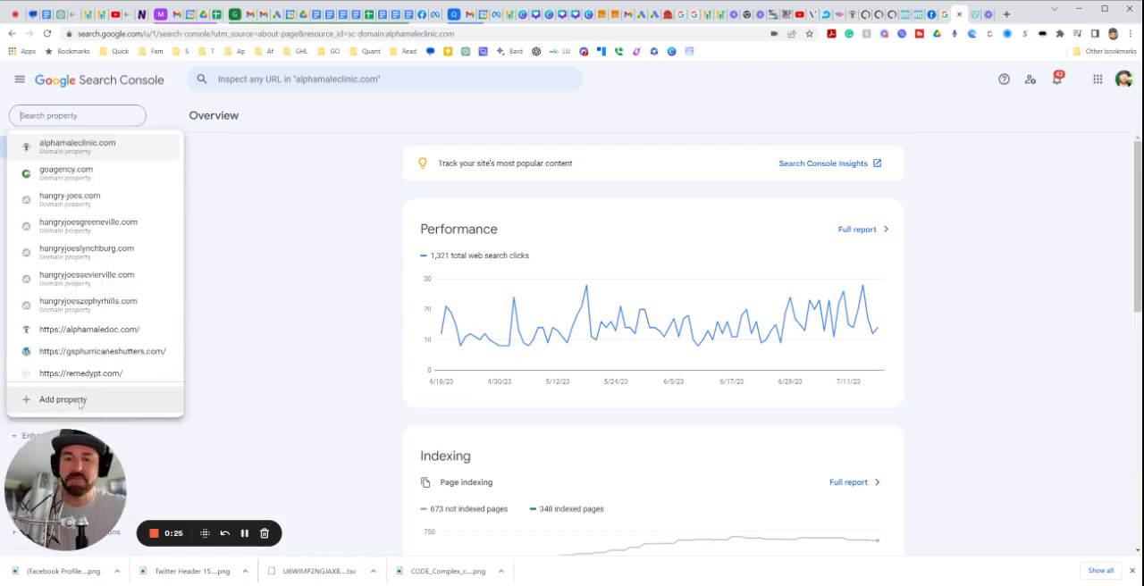
Add cashscleandetailing.com as a new domain property and continue to verification.
{"action": "left_click", "coordinate": [61, 401]}
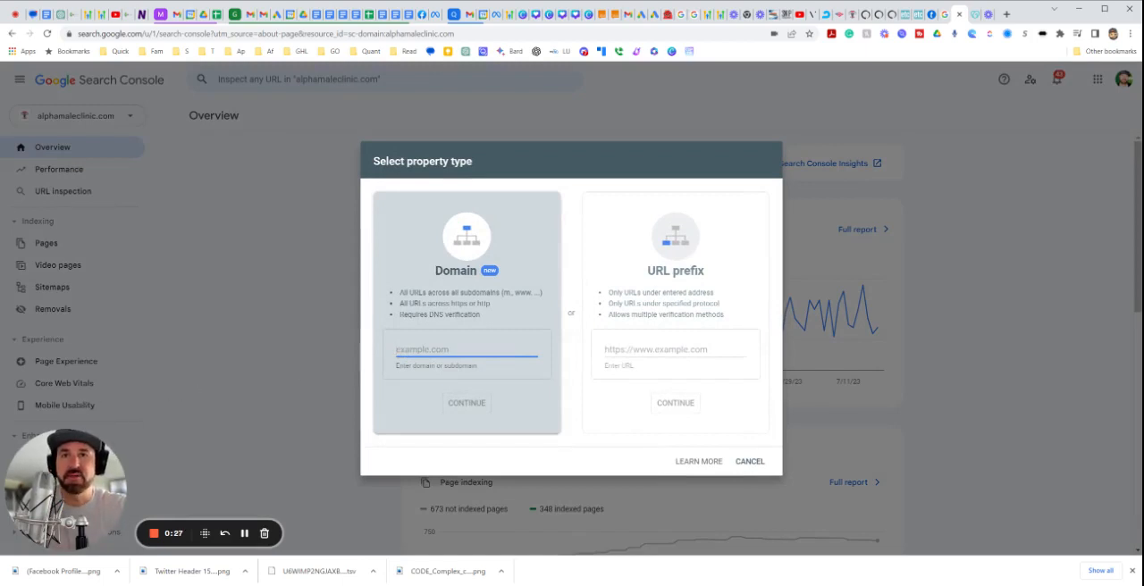
{"action": "type", "text": "cashscleandetailing.com"}
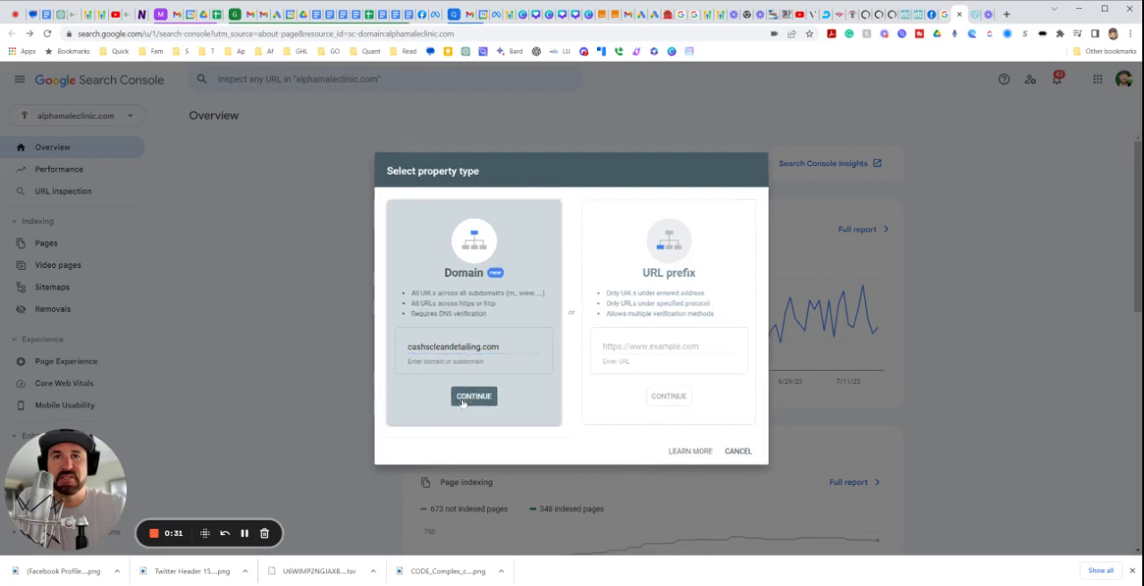
{"action": "left_click", "coordinate": [472, 396]}
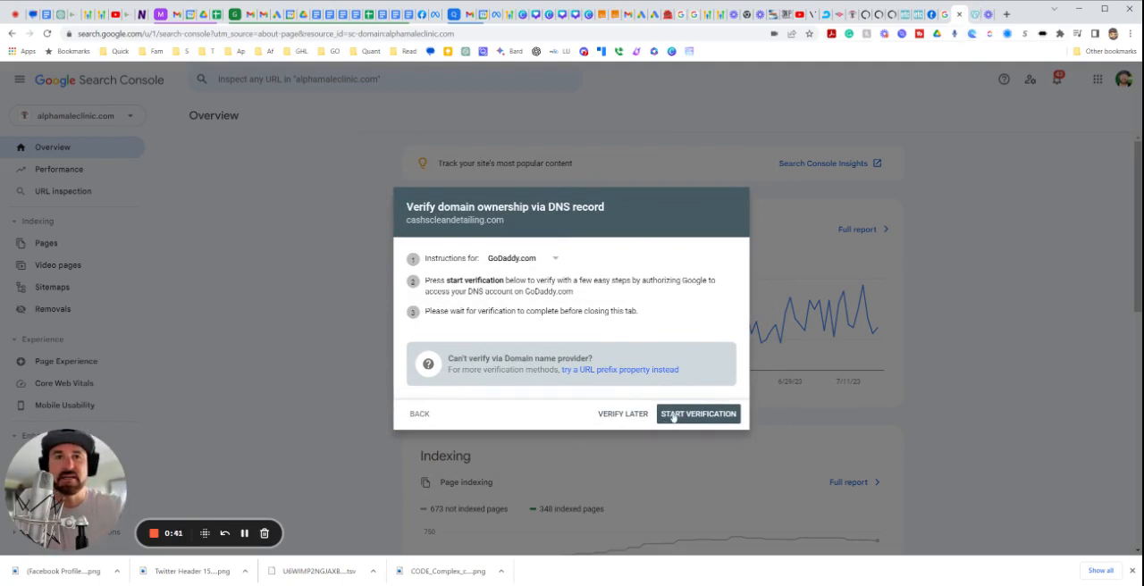
Start domain verification, reaching GoDaddy's Confirm Access page.
{"action": "left_click", "coordinate": [697, 415]}
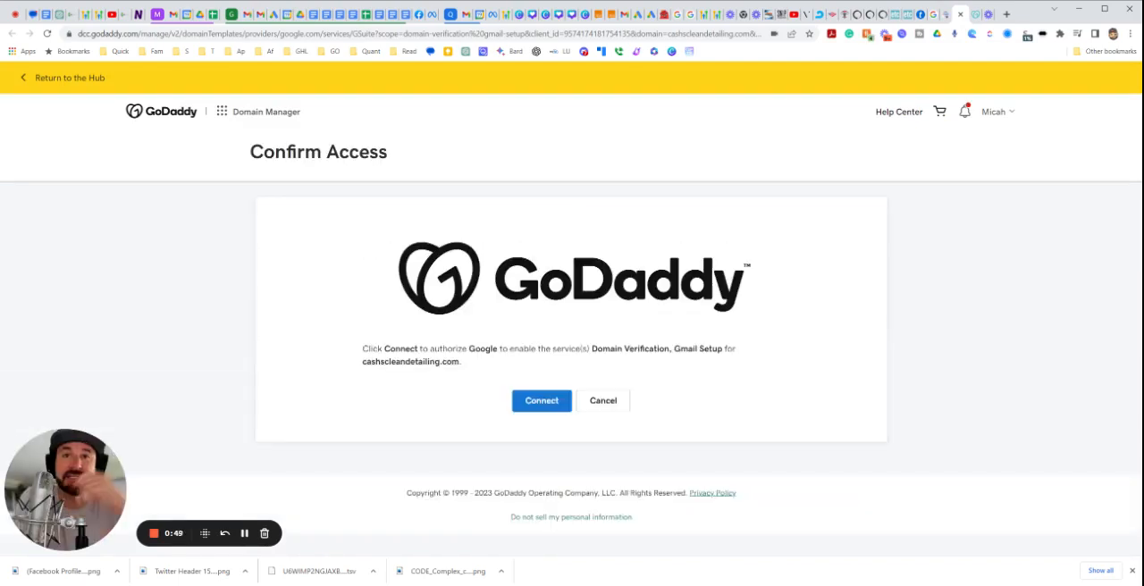
Connect on GoDaddy's Confirm Access page to authorize Google for the domain.
{"action": "left_click", "coordinate": [539, 401]}
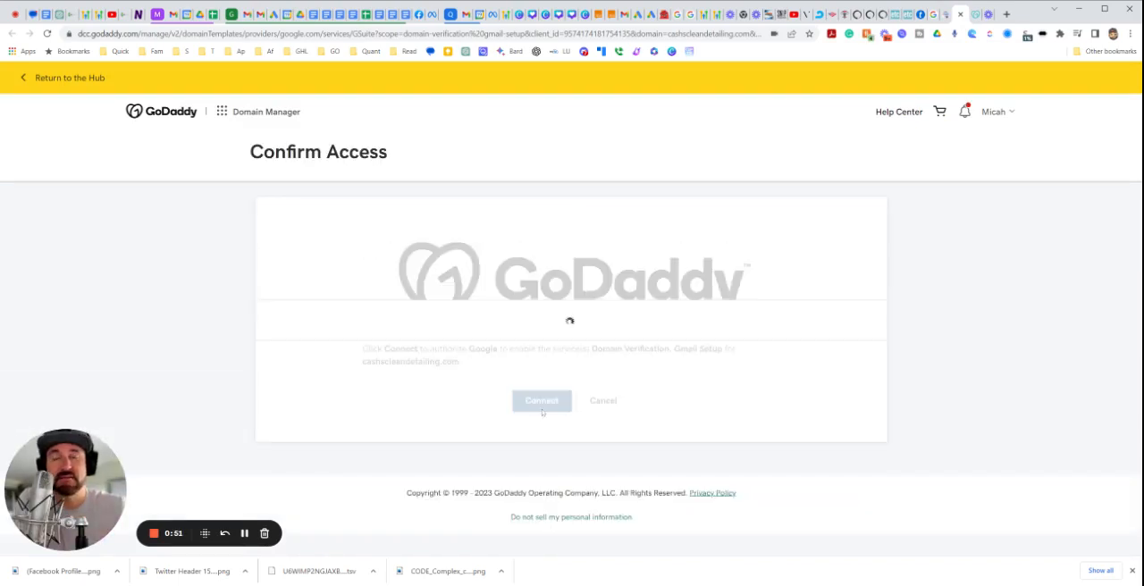
{"action": "left_click", "coordinate": [541, 401]}
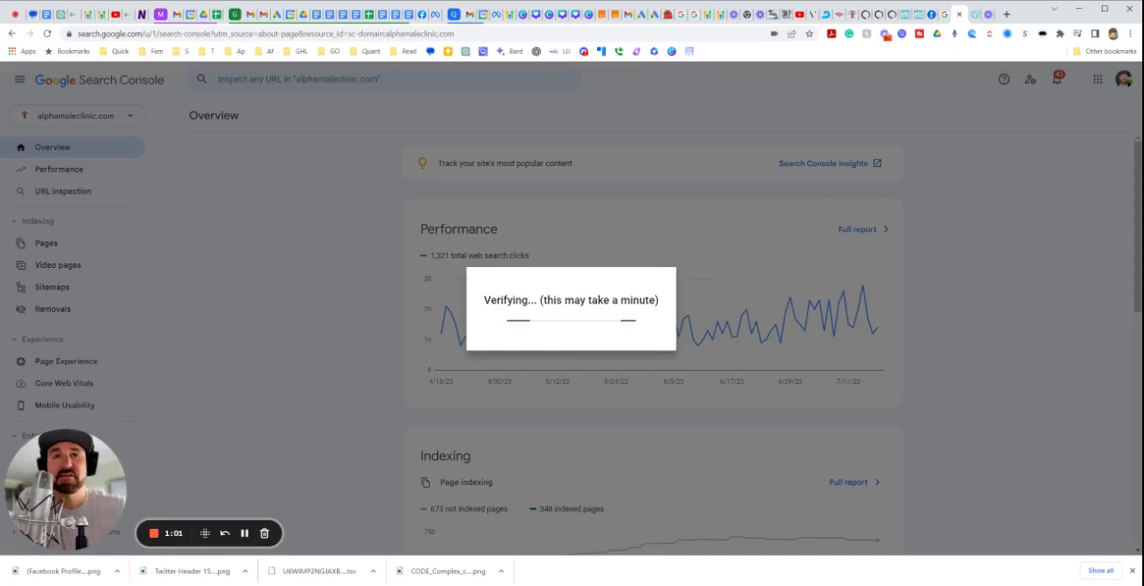
{"action": "mouse_move", "coordinate": [268, 458]}
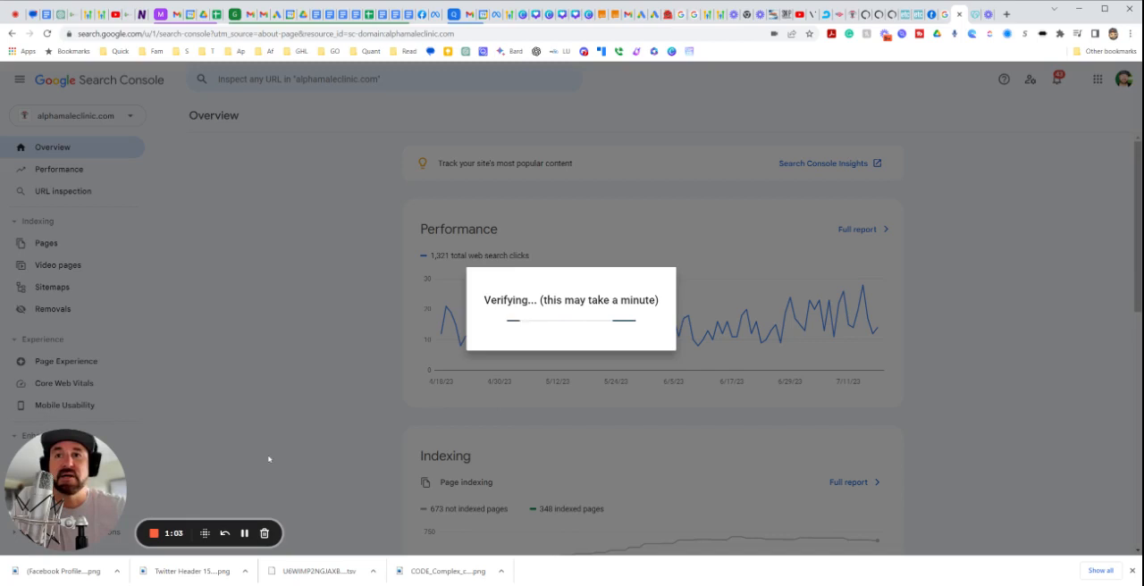
{"action": "mouse_move", "coordinate": [245, 533]}
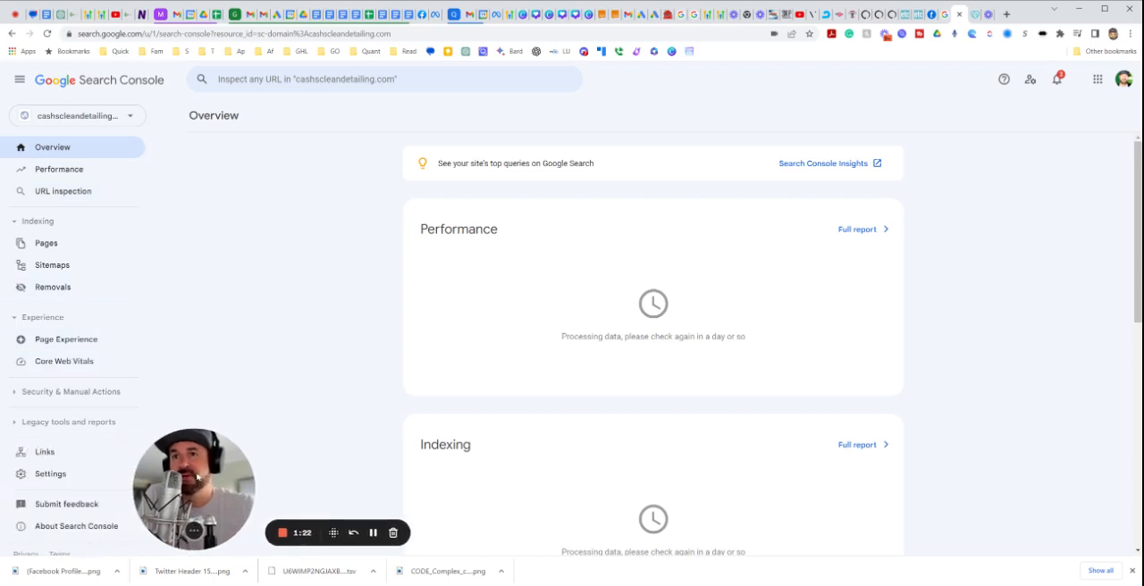
Reach the empty Add user form under Settings > Users and permissions.
{"action": "left_click", "coordinate": [50, 474]}
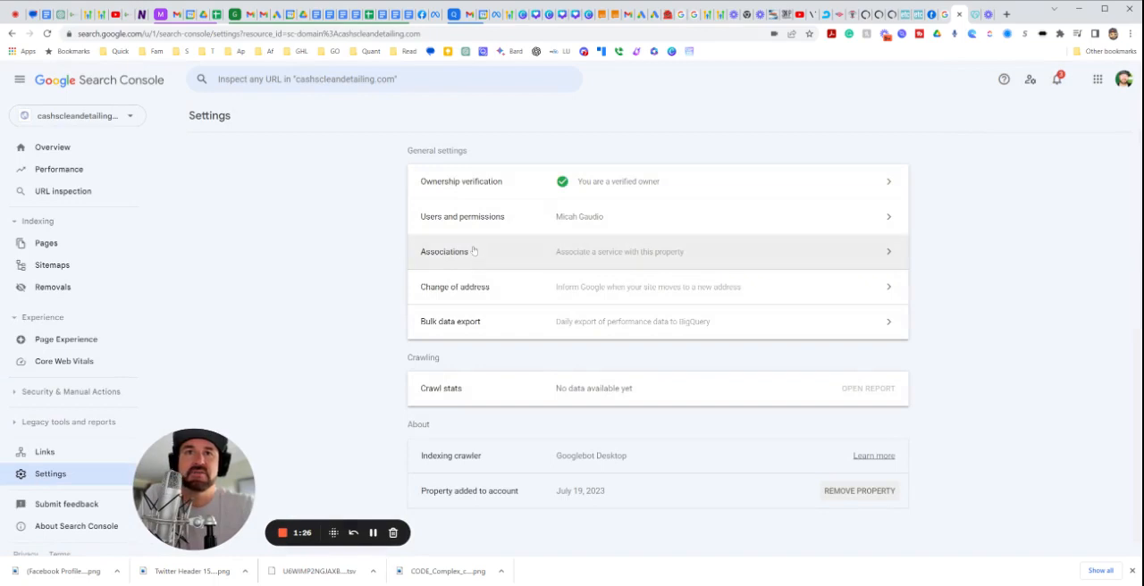
{"action": "left_click", "coordinate": [461, 216]}
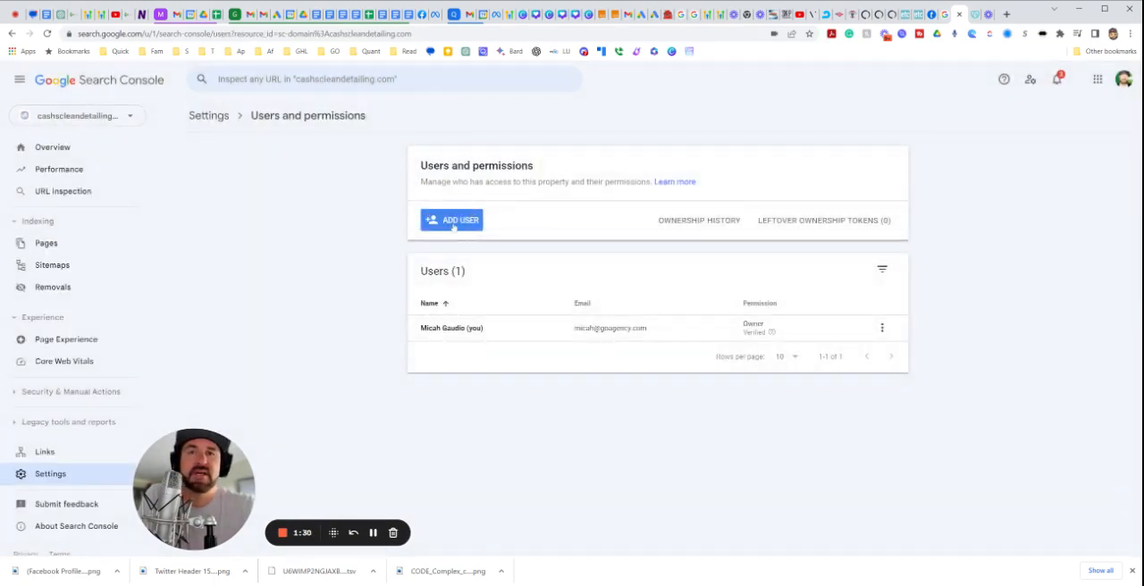
{"action": "left_click", "coordinate": [450, 219]}
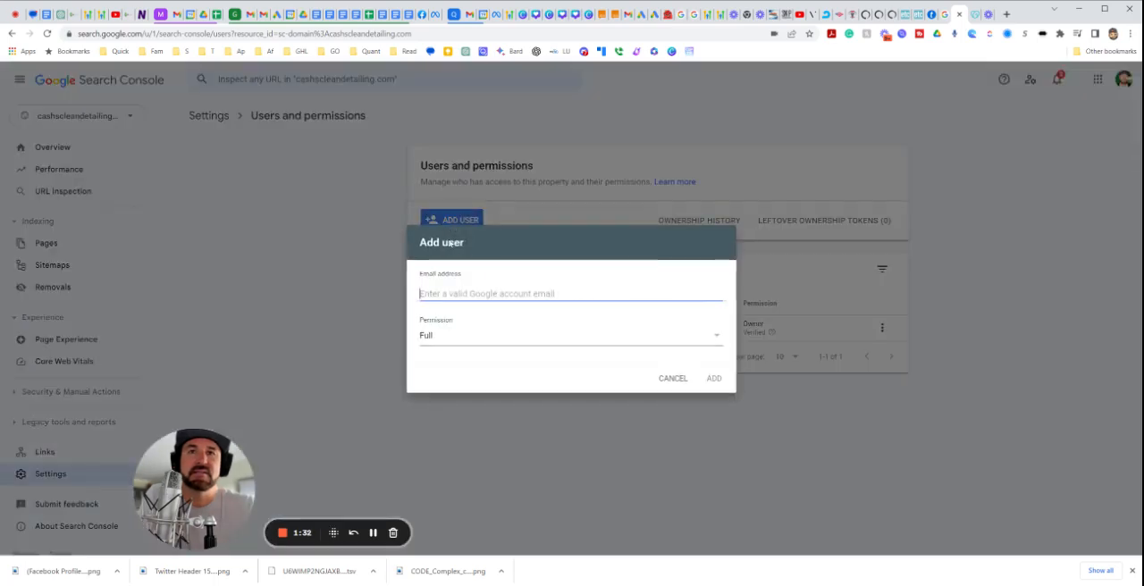
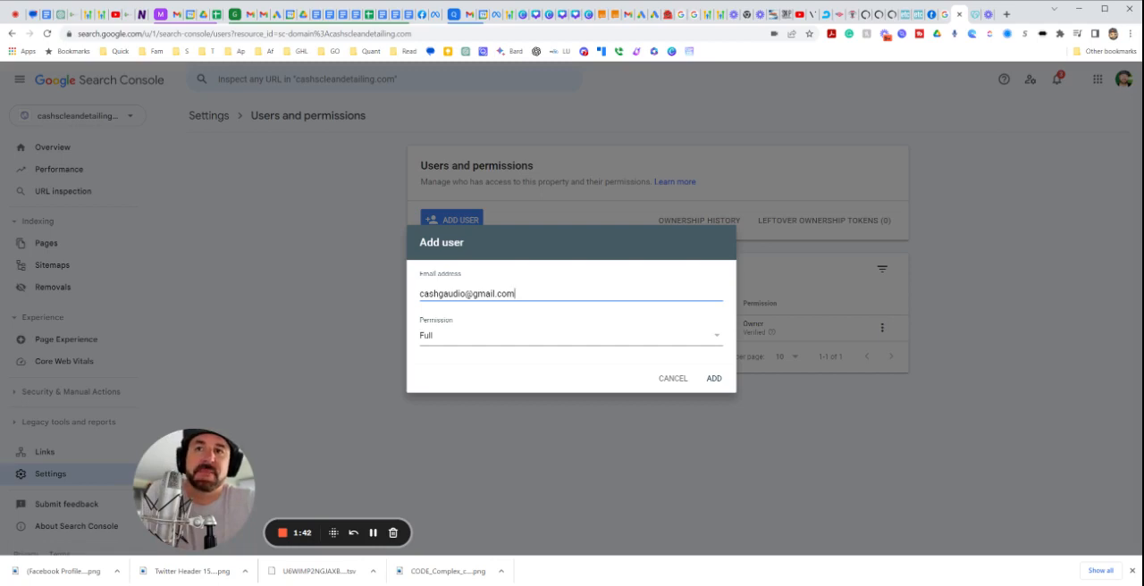
{"action": "left_click", "coordinate": [570, 336]}
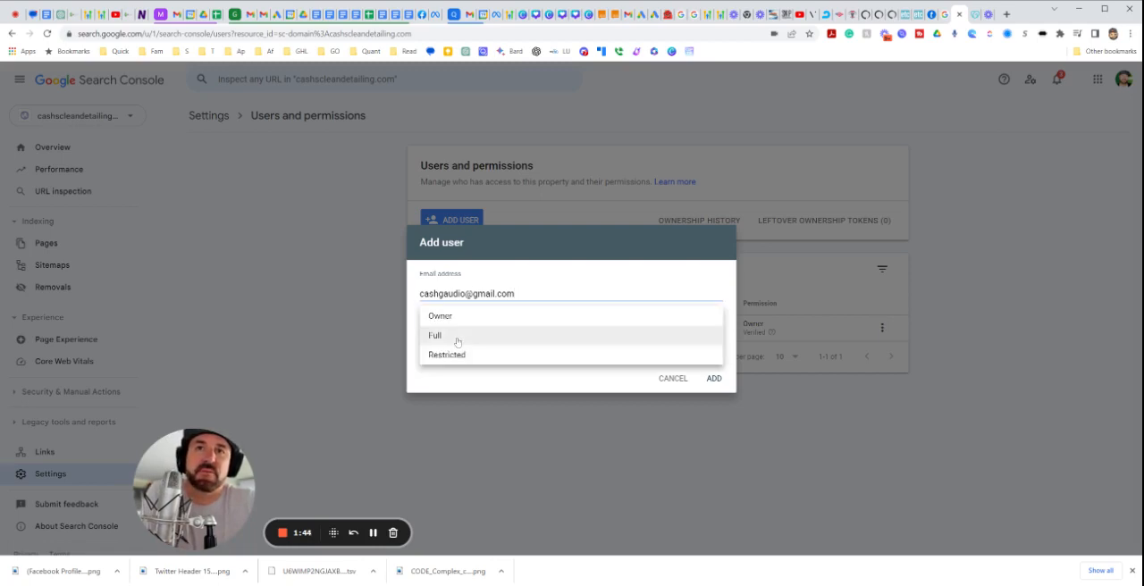
{"action": "left_click", "coordinate": [436, 337]}
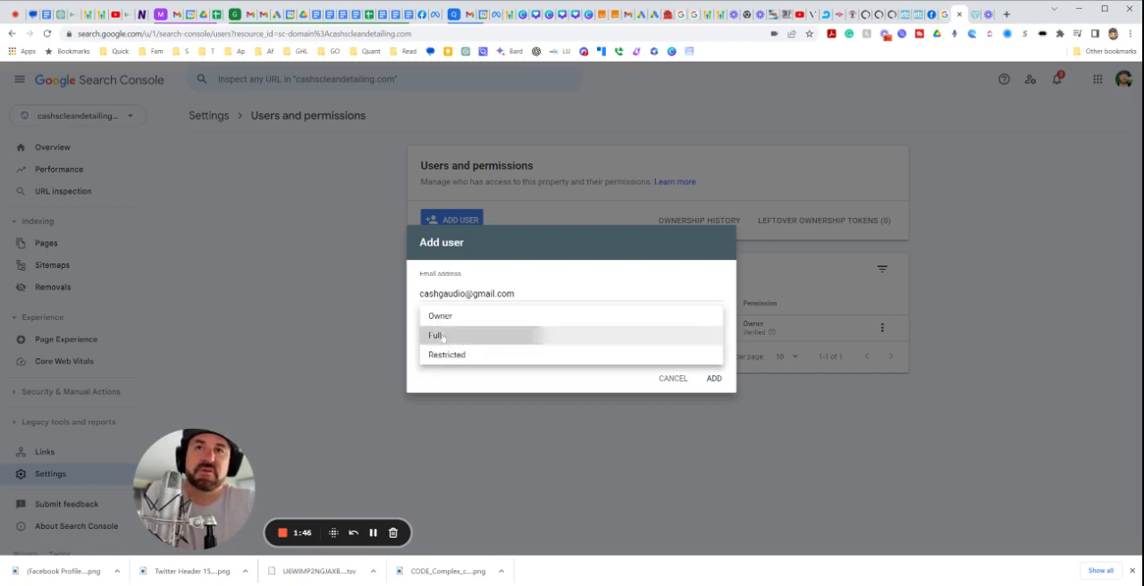
{"action": "left_click", "coordinate": [433, 336]}
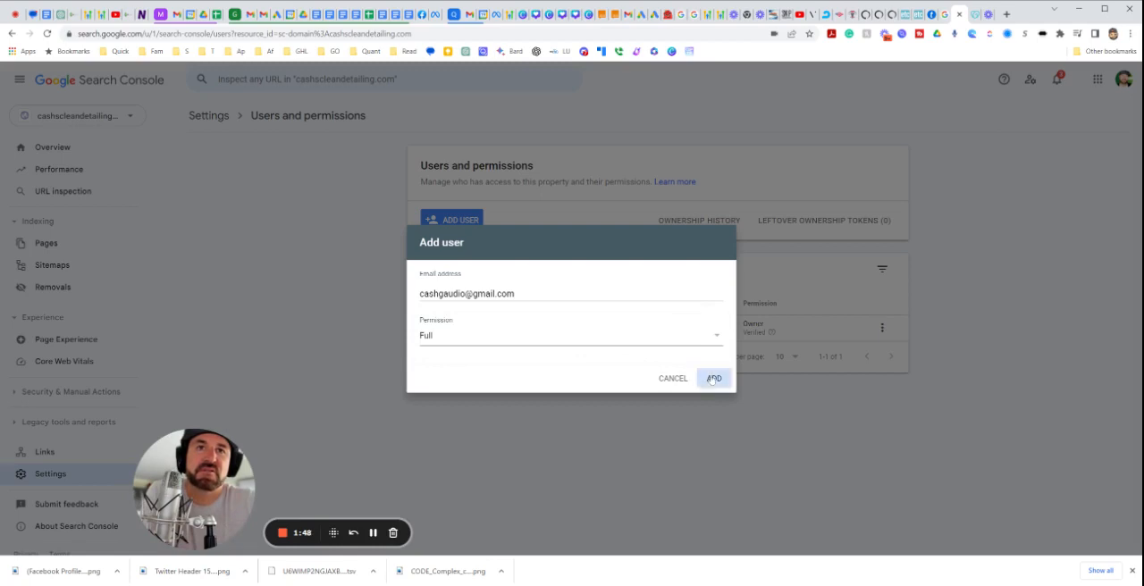
{"action": "left_click", "coordinate": [715, 379]}
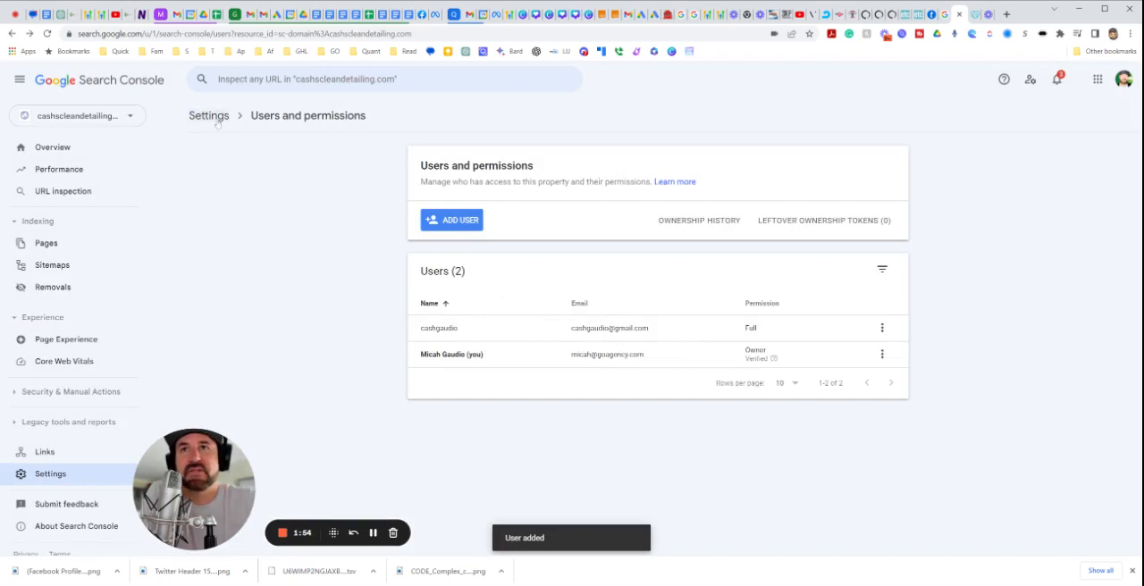
Review the Associations page, confirming no associated services, and return to settings.
{"action": "left_click", "coordinate": [208, 114]}
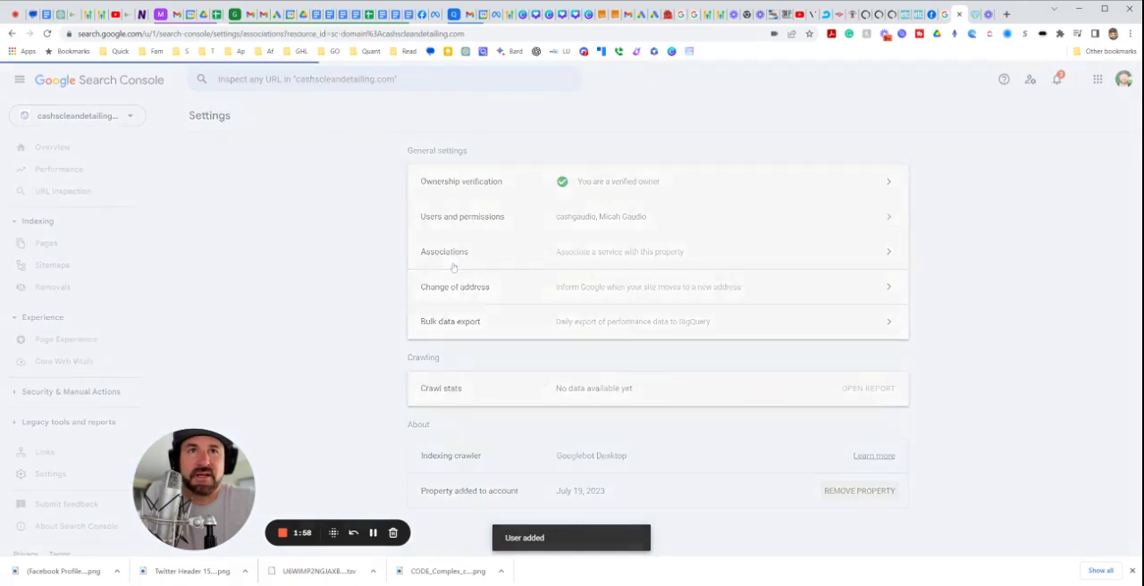
{"action": "left_click", "coordinate": [443, 250]}
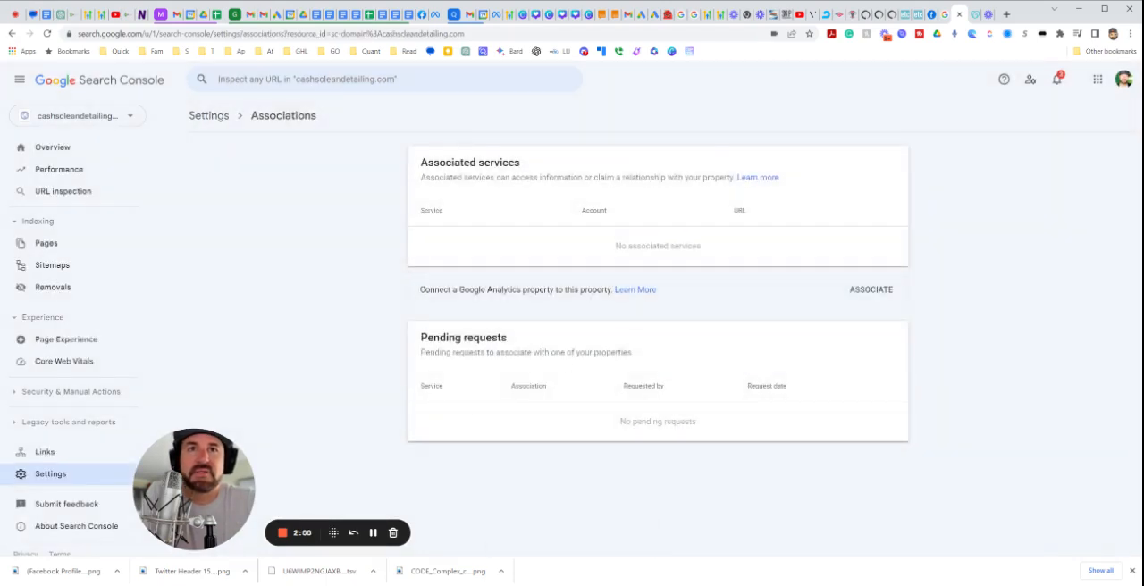
{"action": "left_click", "coordinate": [207, 114]}
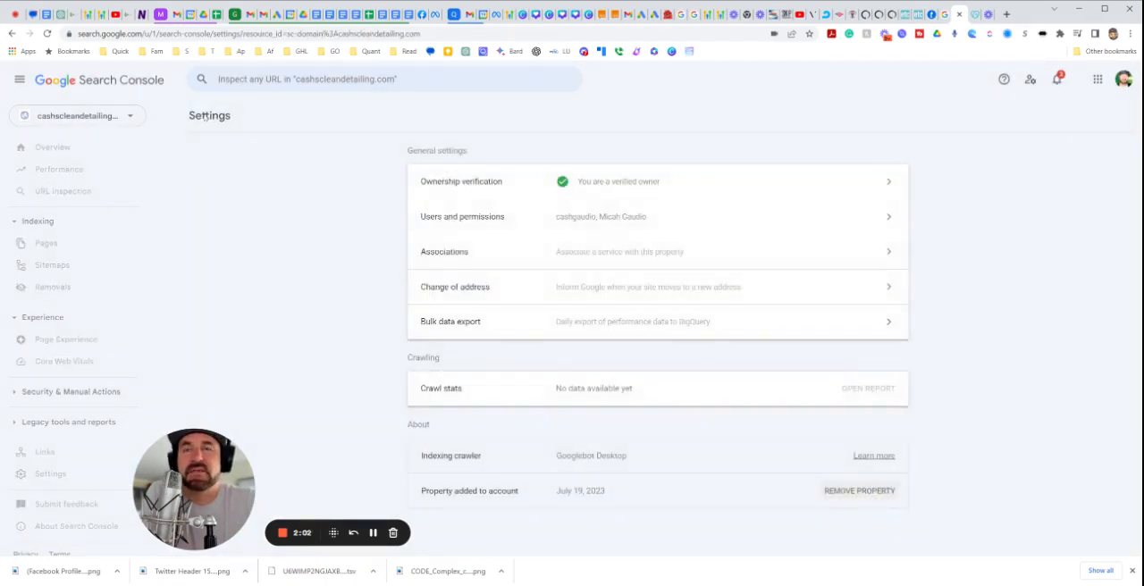